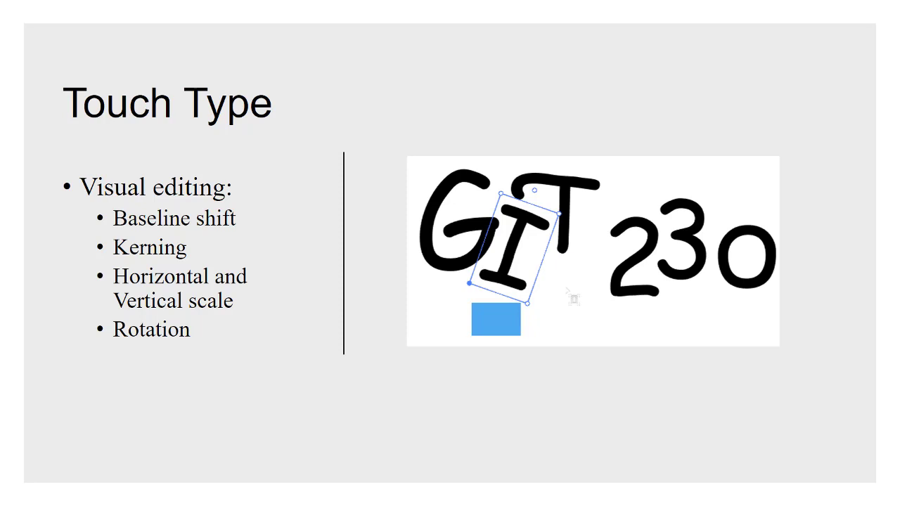
# Advance the slideshow to the Eyedropper Tool slide showing the Eyedropper Options dialog
pyautogui.press('Right')
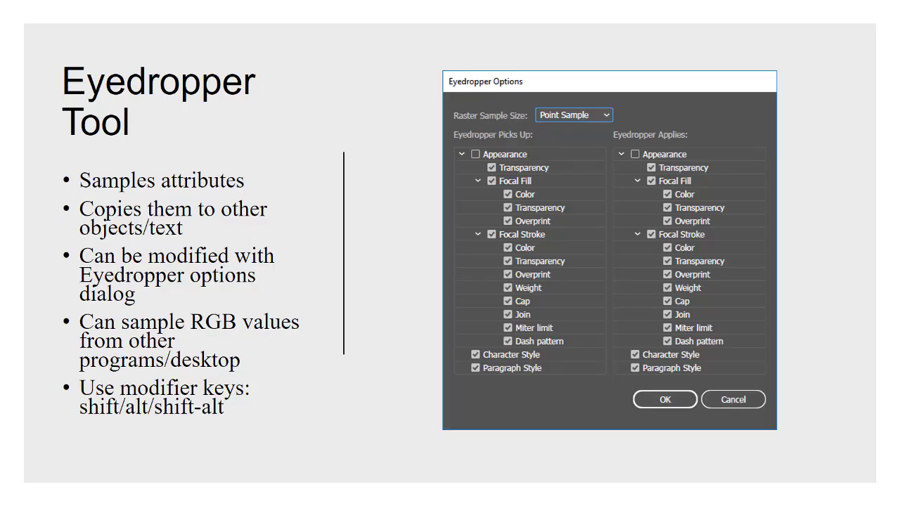